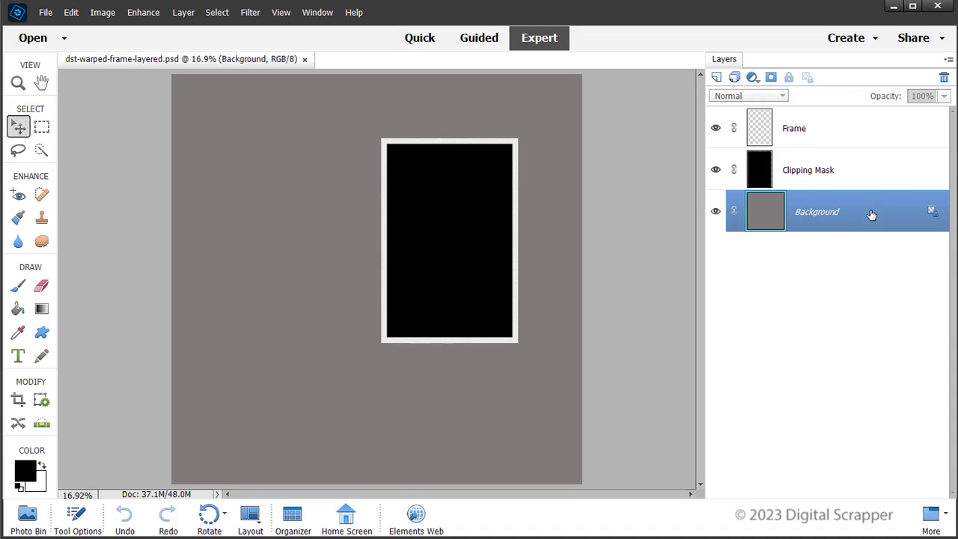
mouse_move(852, 134)
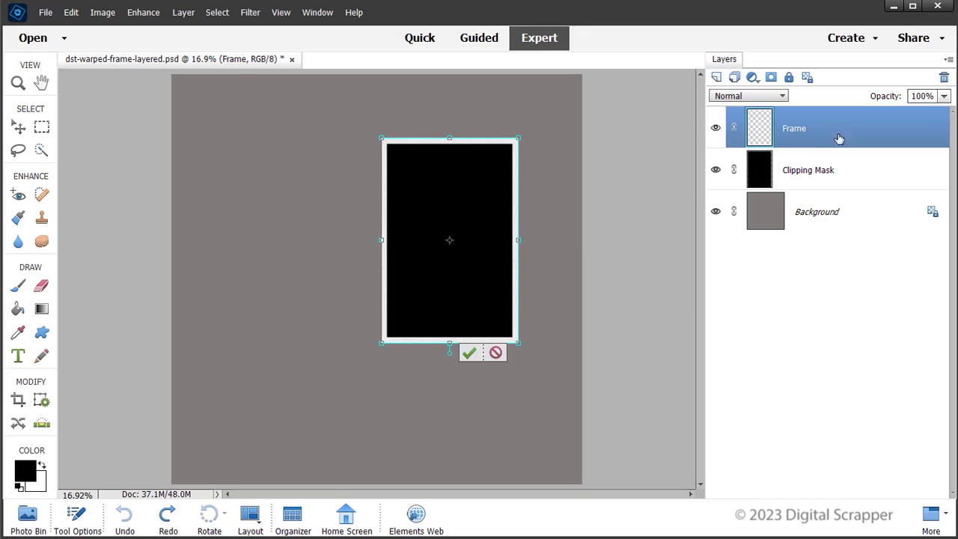
Show the Transform settings panel for the Frame layer's free transform.
left_click(77, 512)
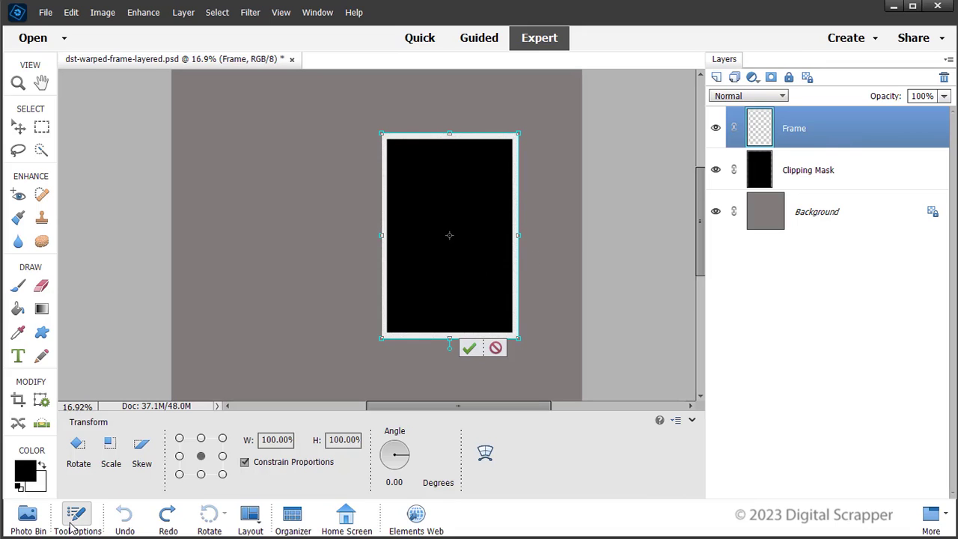
mouse_move(494, 481)
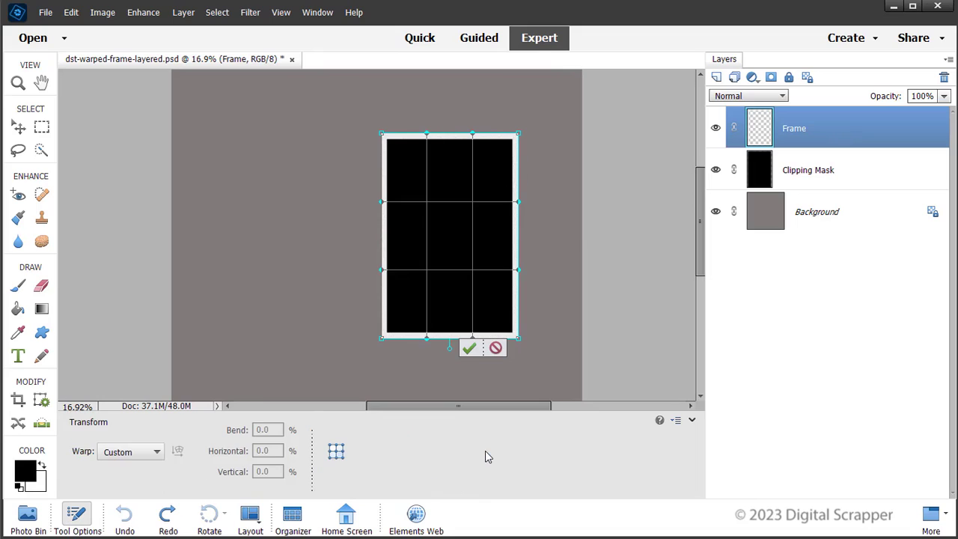
mouse_move(146, 457)
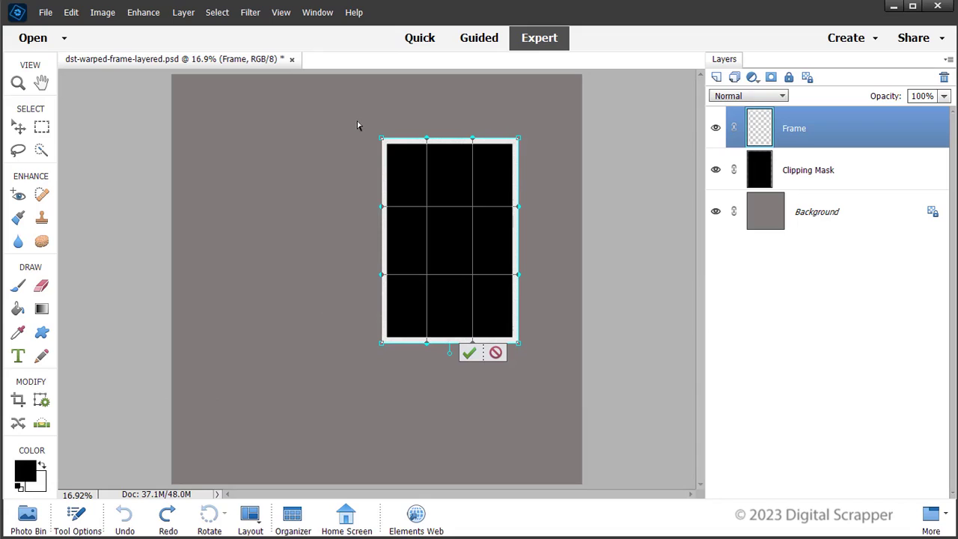
Put the Frame layer's transform into Warp mode so a warp grid appears.
left_click(470, 352)
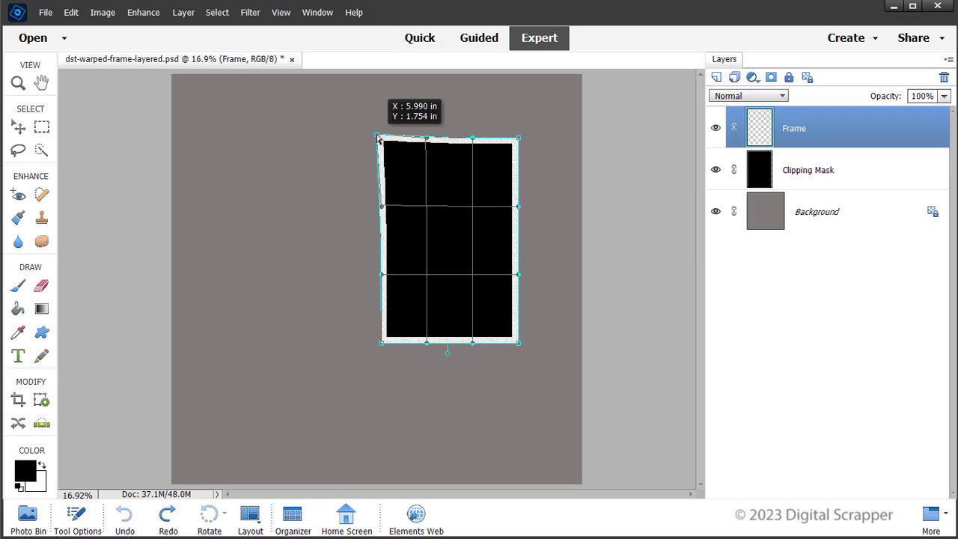
Pull the frame's top-left corner outward and commit the warp, leaving the left side bent.
left_click_drag(377, 139, 375, 140)
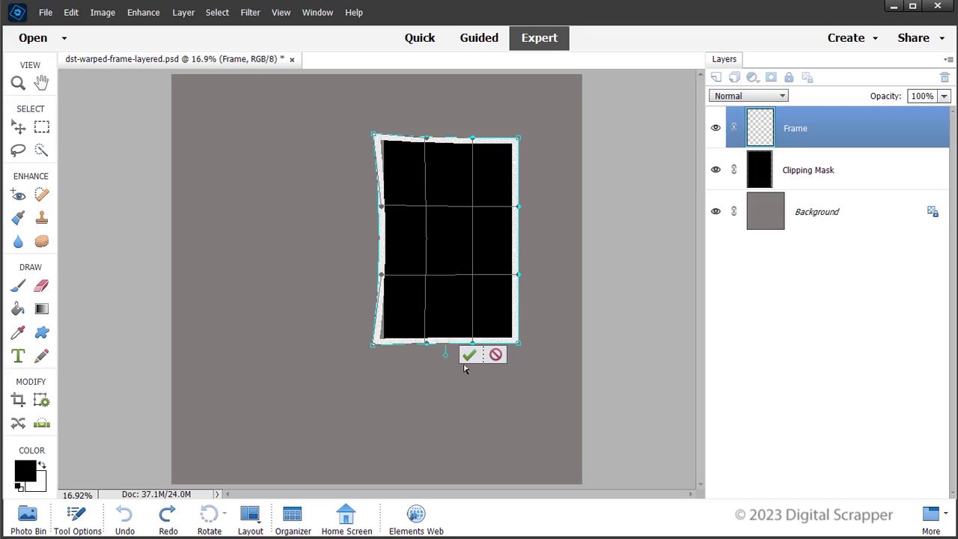
left_click(470, 353)
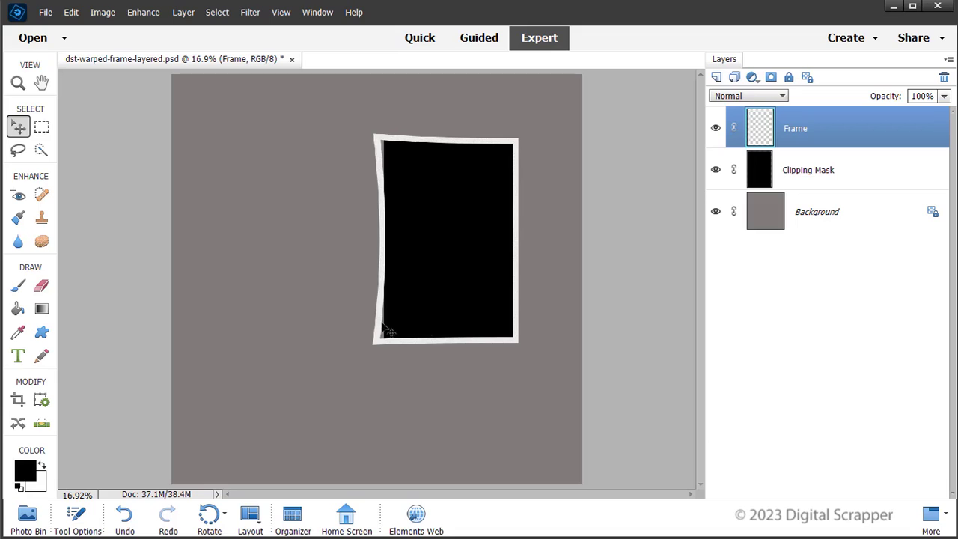
mouse_move(387, 344)
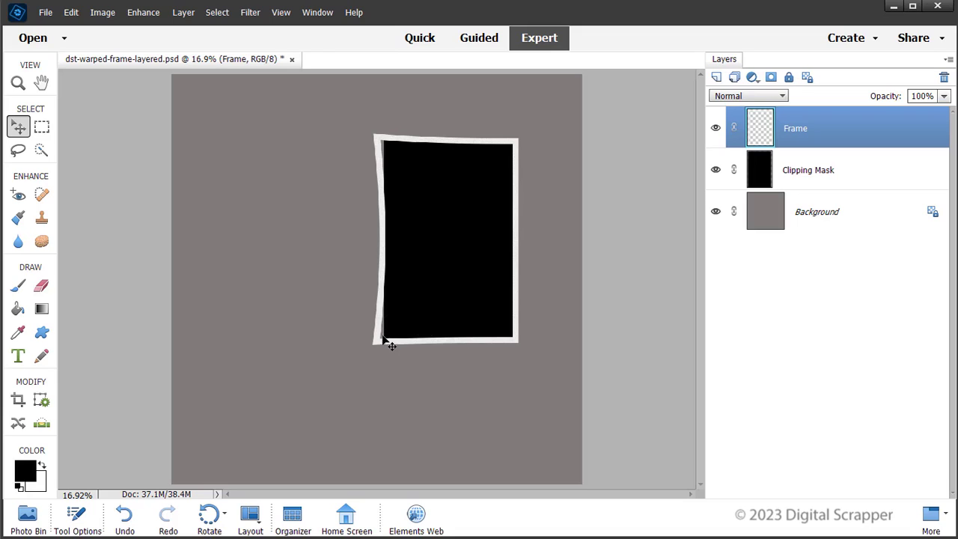
mouse_move(386, 157)
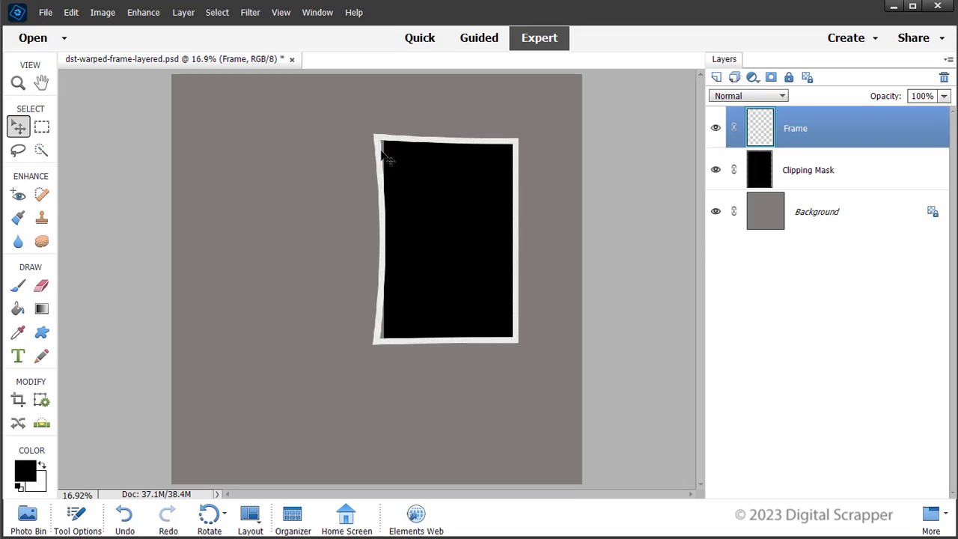
mouse_move(433, 220)
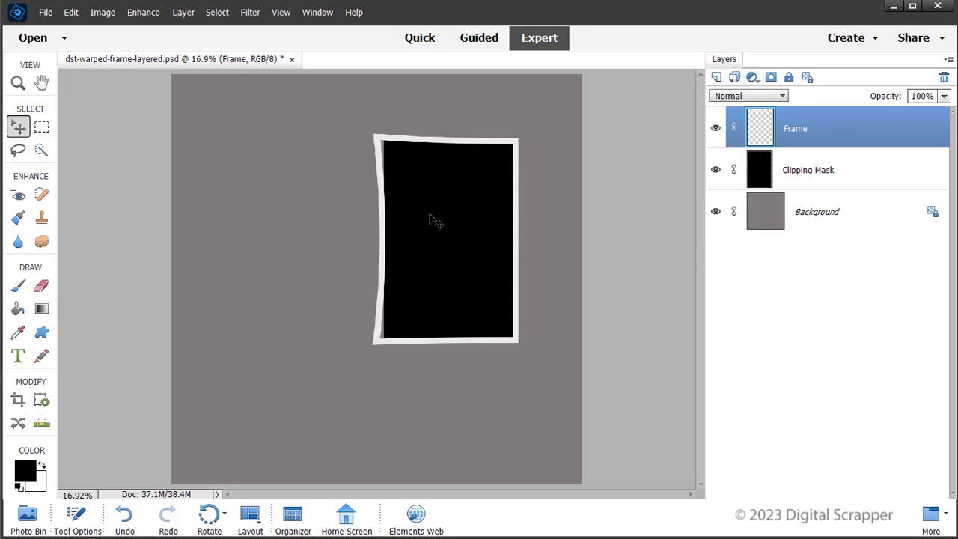
mouse_move(836, 178)
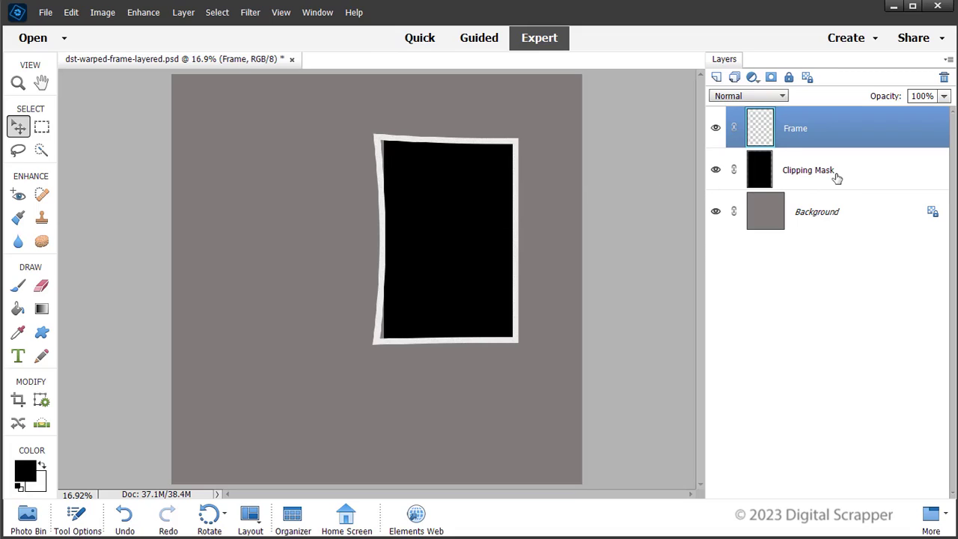
Make the Clipping Mask layer the active layer.
left_click(806, 170)
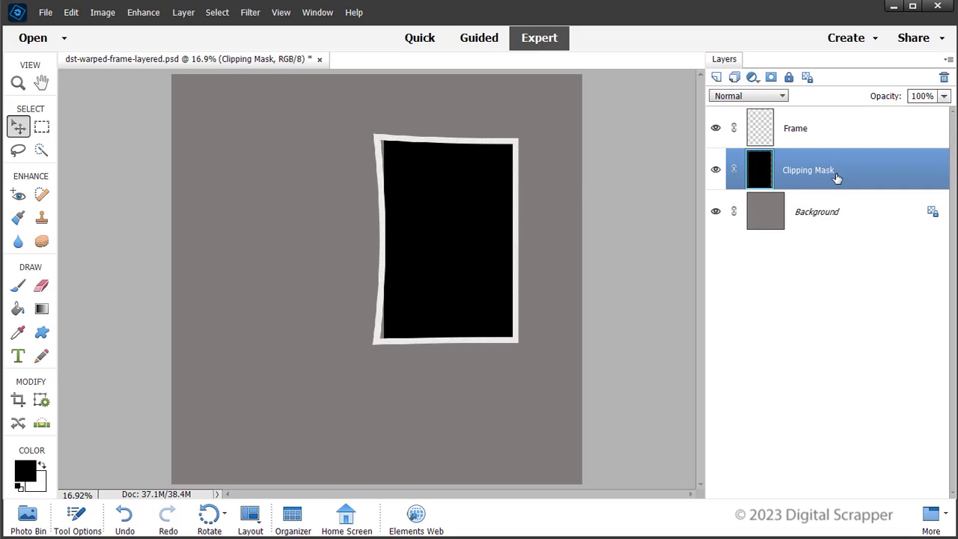